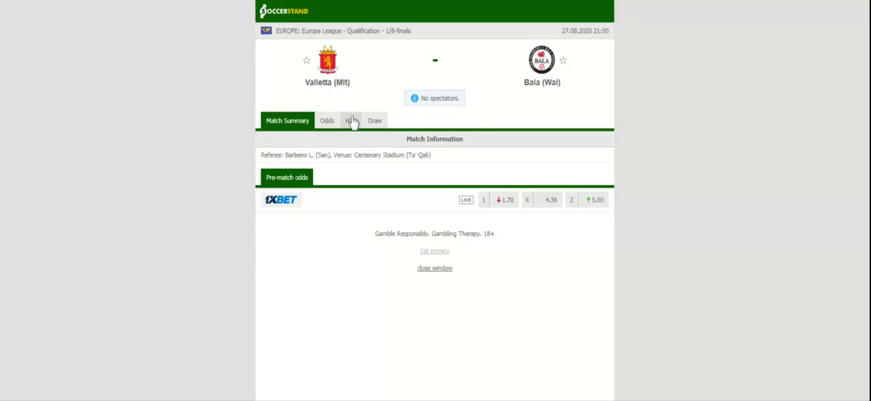
Show the H2H form listing recent results for Valletta and for Bala
{"action": "left_click", "coordinate": [351, 119]}
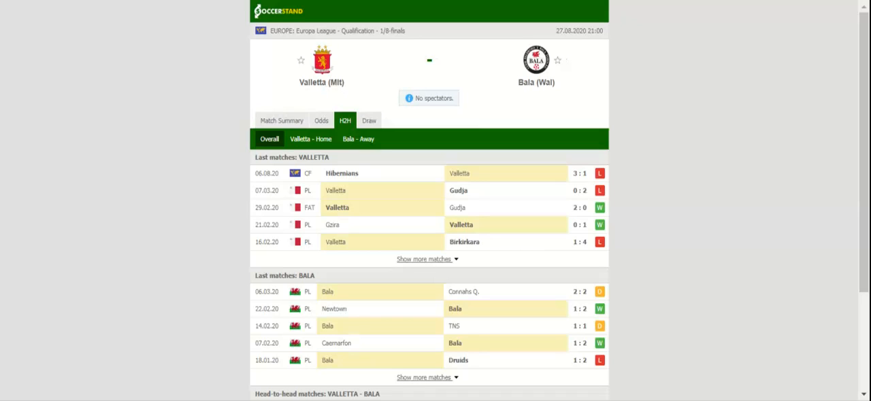
{"action": "scroll", "scroll_direction": "down", "scroll_amount": 3}
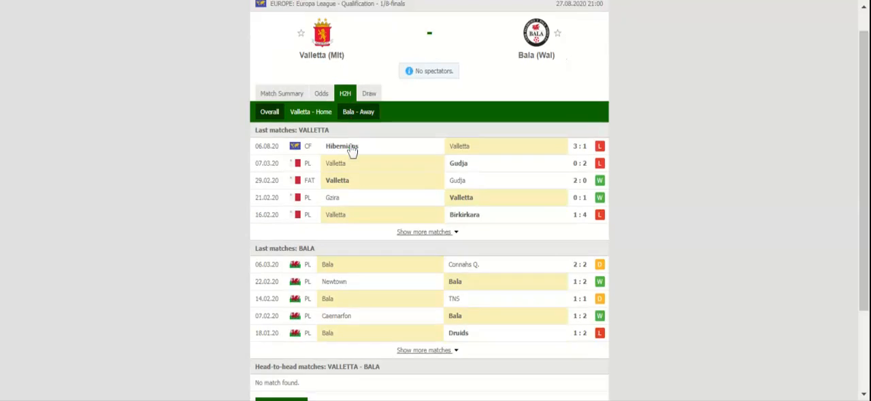
Show the 1X2 odds table from several bookmakers for Valletta vs Bala
{"action": "left_click", "coordinate": [321, 120]}
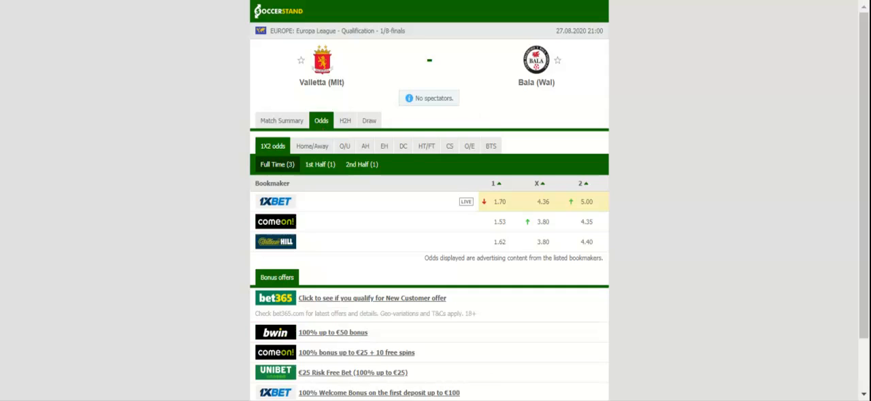
{"action": "mouse_move", "coordinate": [324, 133]}
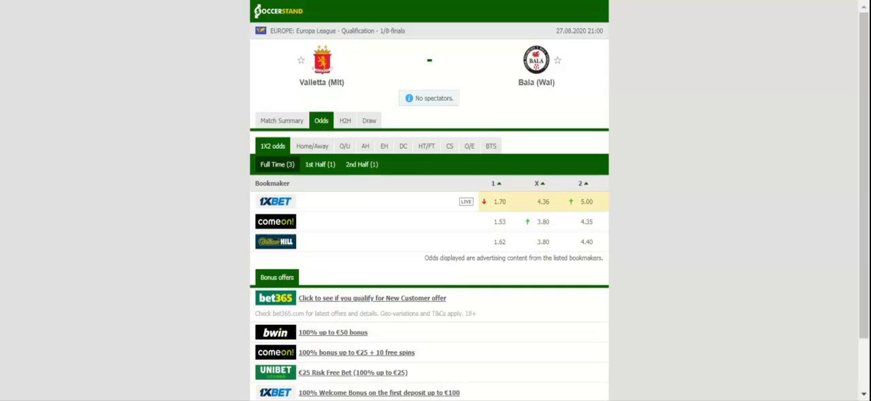
{"action": "mouse_move", "coordinate": [365, 147]}
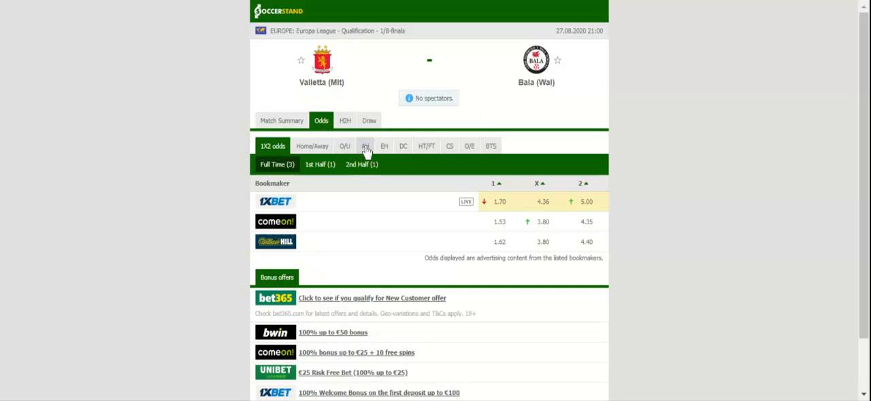
View the European handicap odds, then the double chance odds from three bookmakers
{"action": "left_click", "coordinate": [384, 145]}
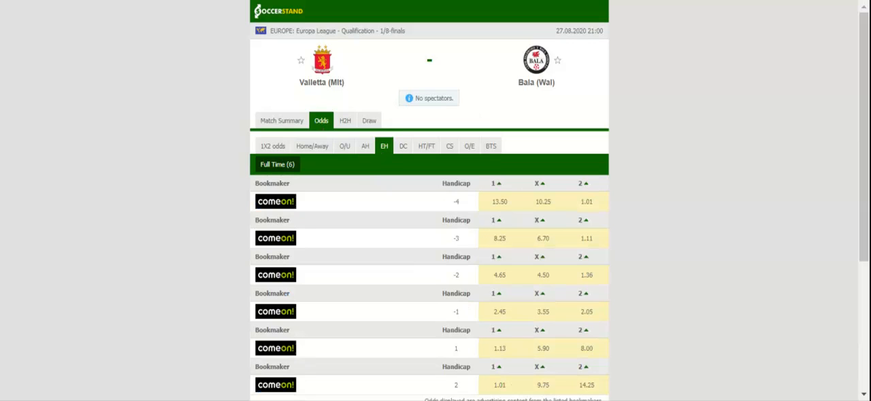
{"action": "mouse_move", "coordinate": [347, 141]}
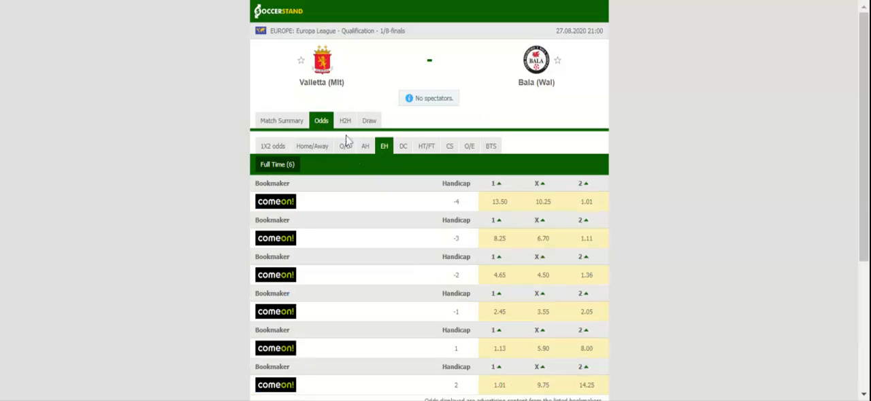
{"action": "left_click", "coordinate": [402, 146]}
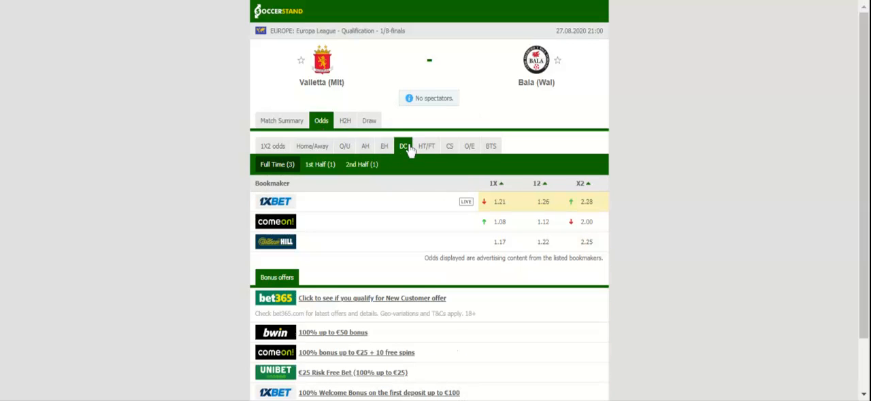
{"action": "scroll", "scroll_direction": "down", "scroll_amount": 3}
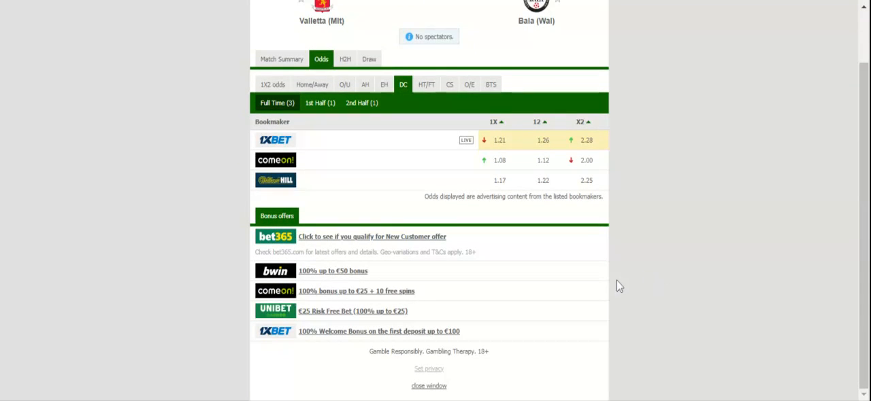
{"action": "mouse_move", "coordinate": [573, 299]}
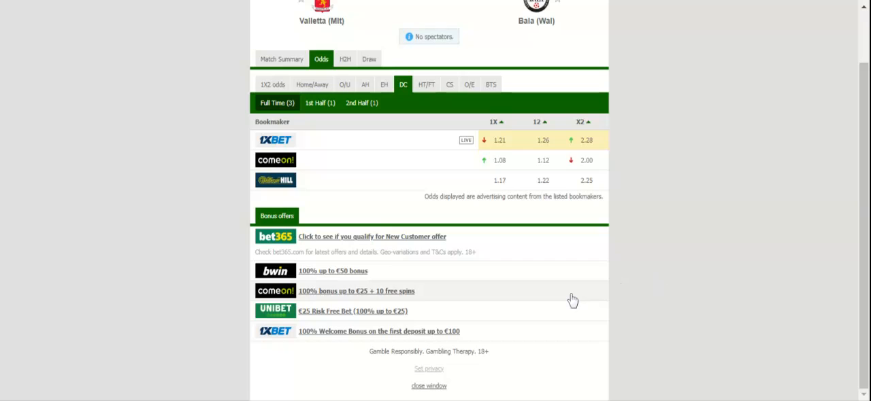
{"action": "scroll", "scroll_direction": "up", "scroll_amount": 3}
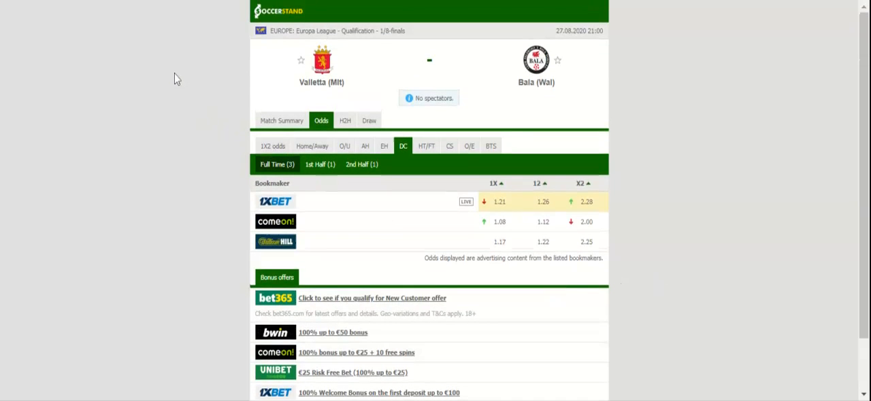